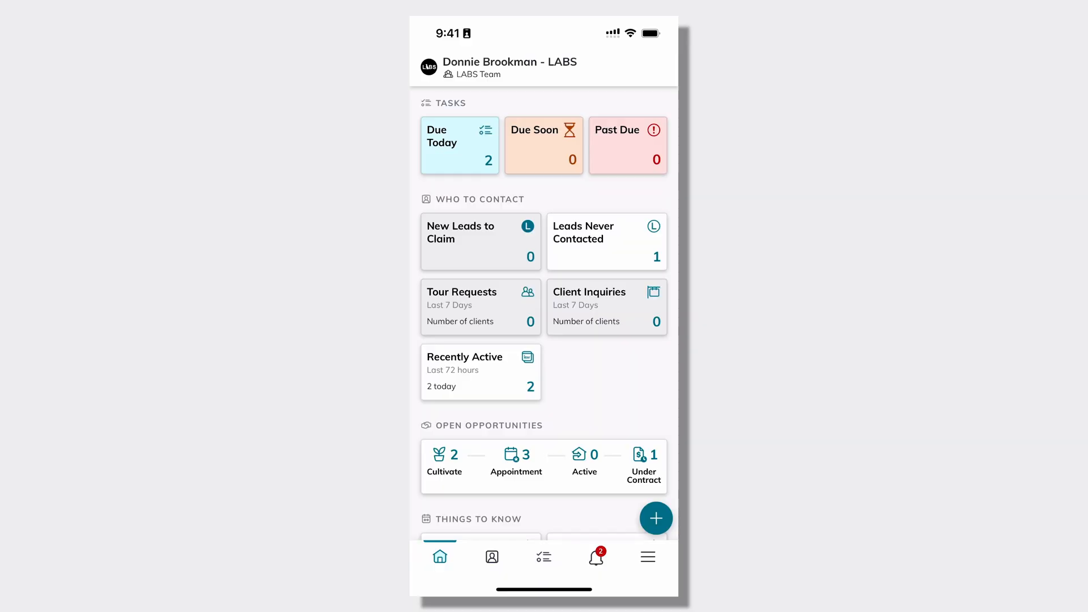
Go from the home dashboard to the Contacts list showing 24 contacts
scroll("down", 3)
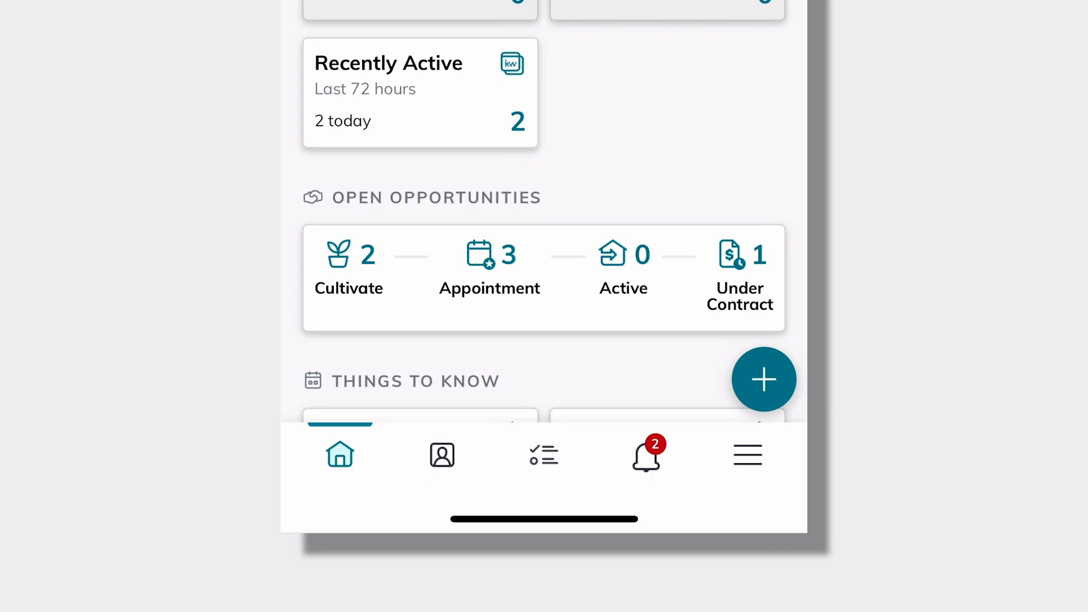
left_click(435, 441)
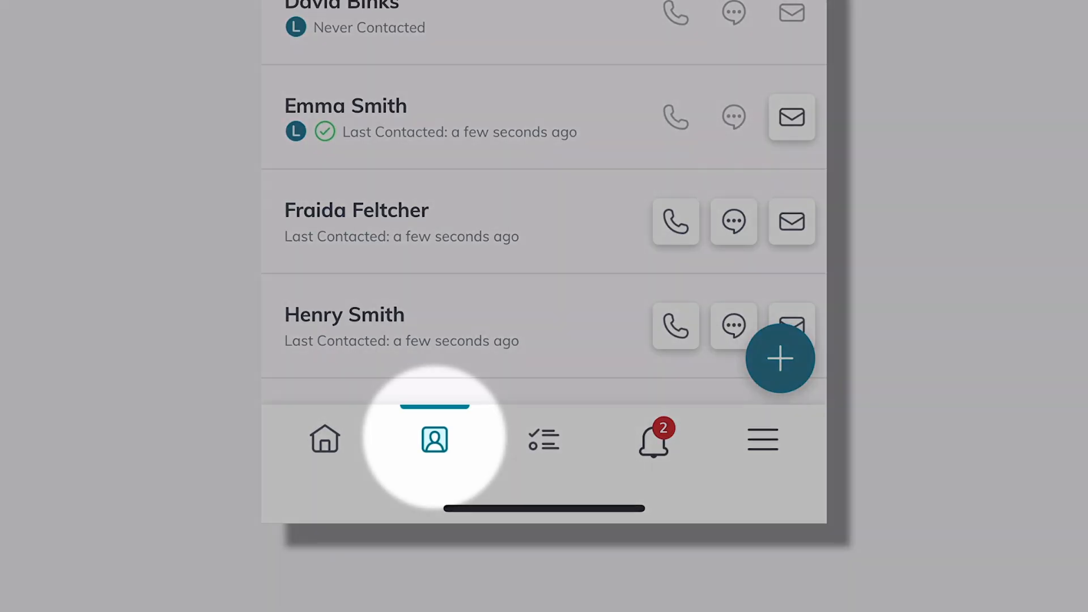
left_click(435, 439)
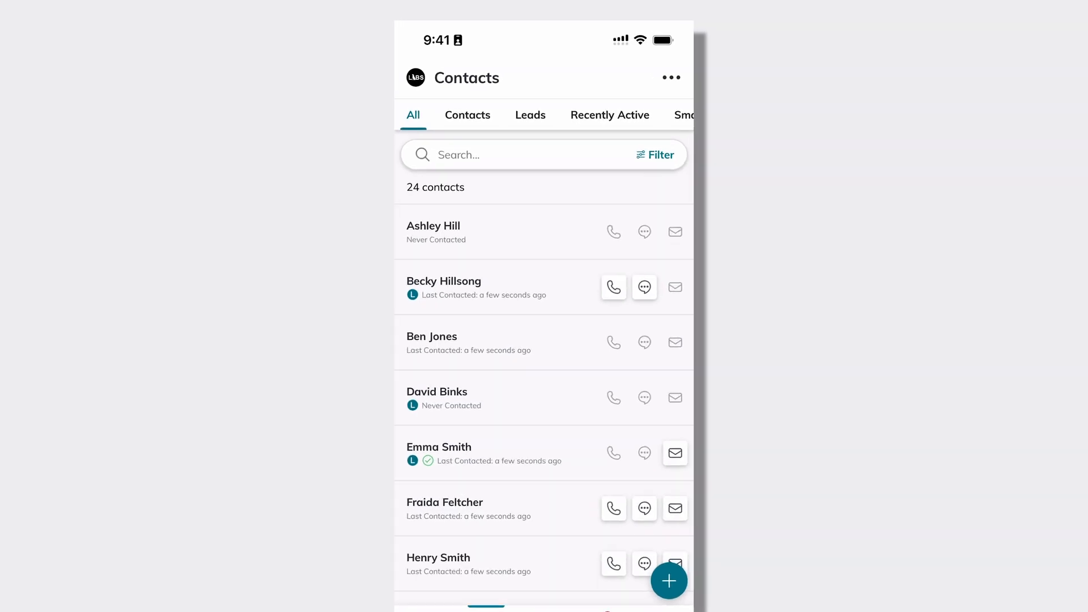
left_click(670, 77)
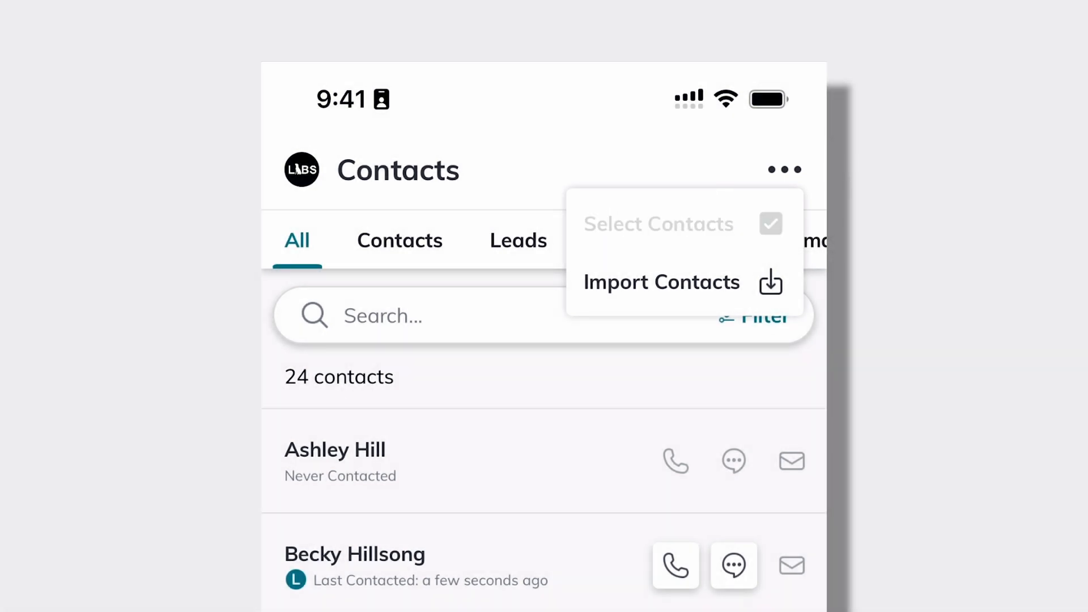
left_click(659, 223)
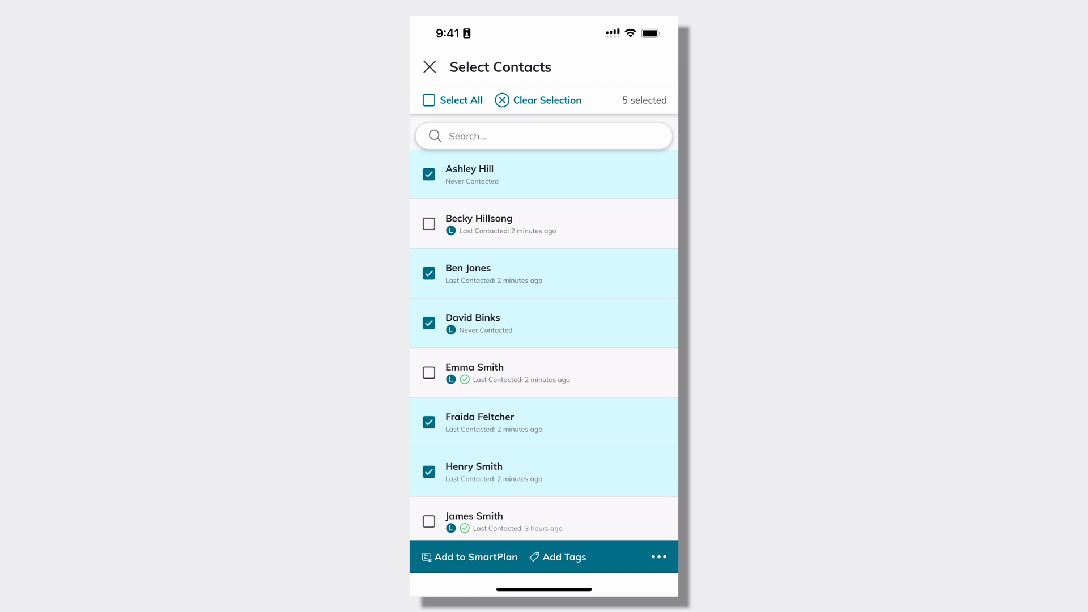
scroll("down", 3)
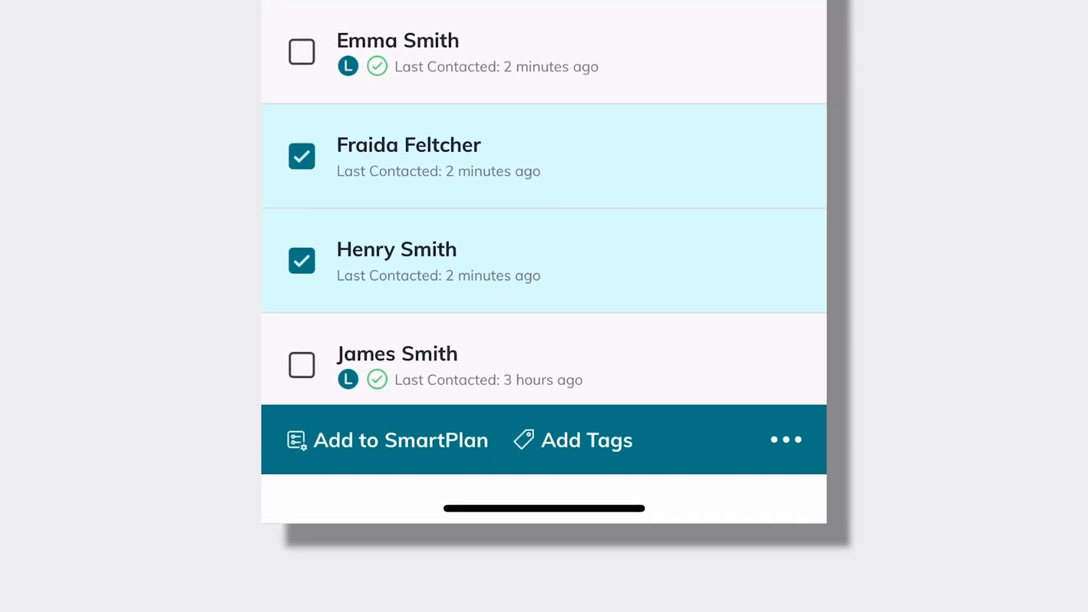
Reveal the extra bulk actions (Add Activity, Add Note, lead routing) for the selected contacts
left_click(784, 440)
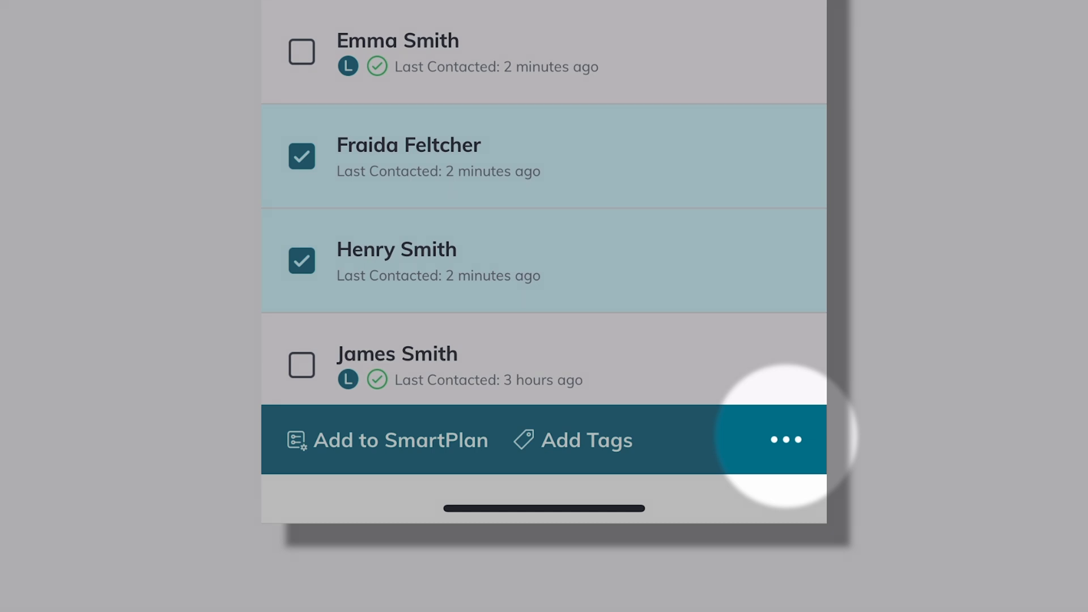
left_click(786, 440)
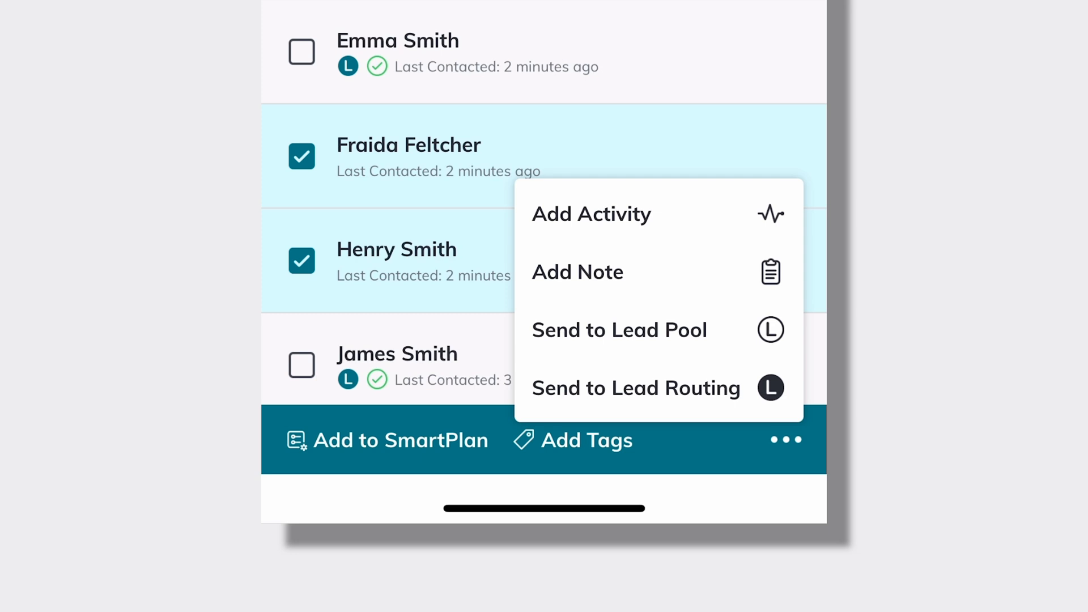
Save a Meeting activity dated 05/25/2023 described as "Met for coffee" for the five contacts
left_click(592, 214)
type("M")
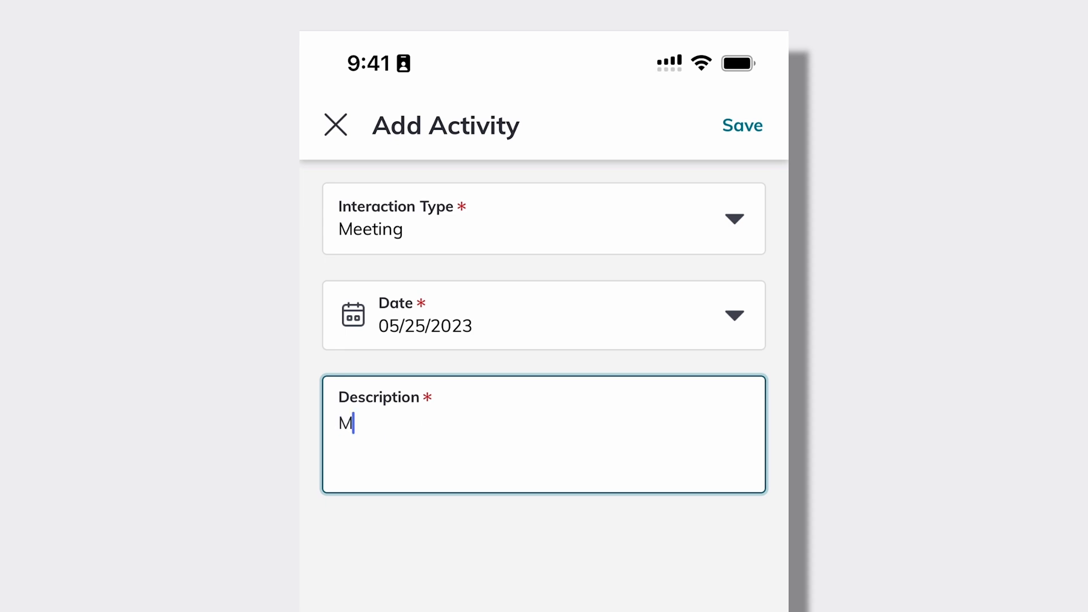
type("et for coffee")
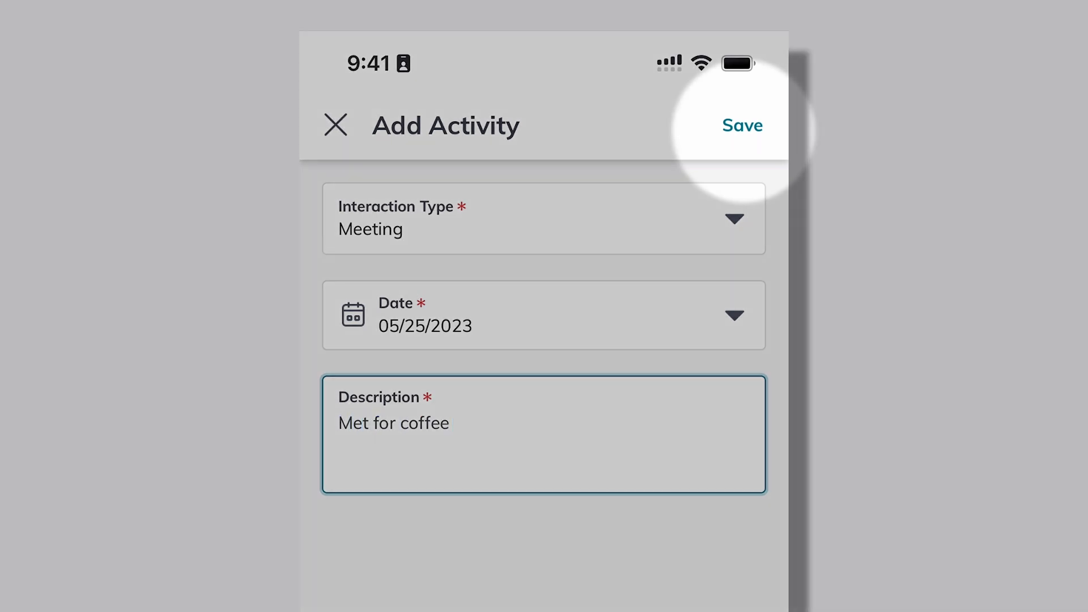
left_click(742, 125)
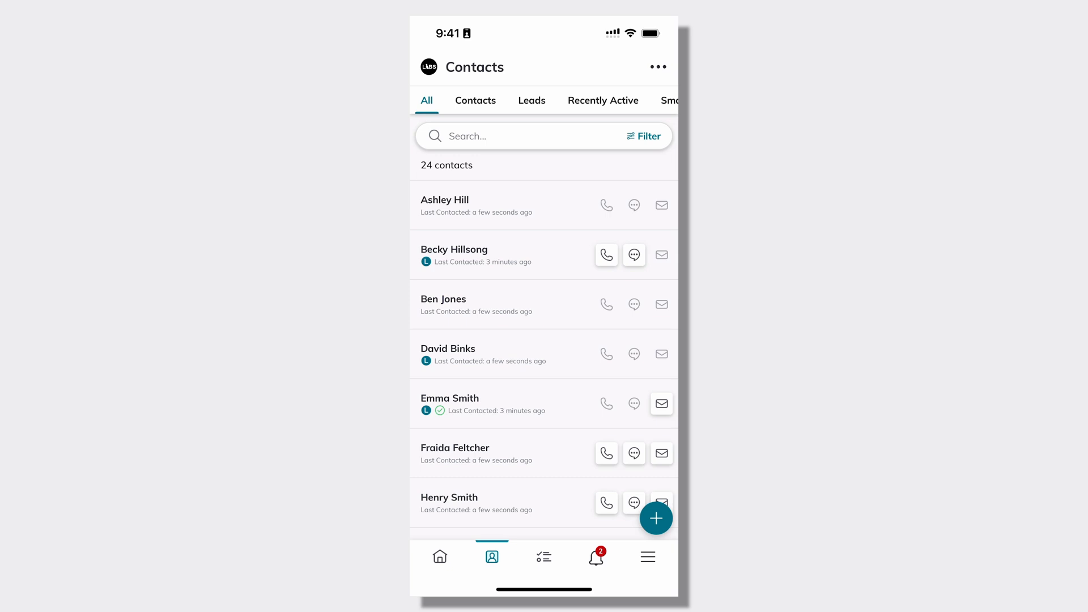
scroll("down", 3)
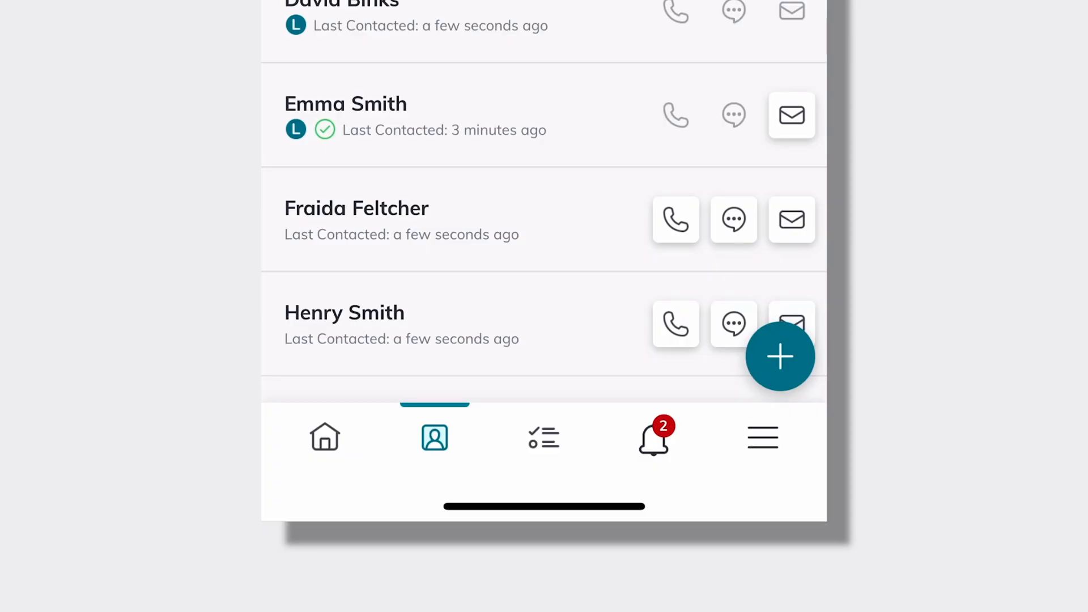
Mark a notification as read, then go to the Opportunities page with Pipeline, All and Closing Soon tabs
left_click(653, 437)
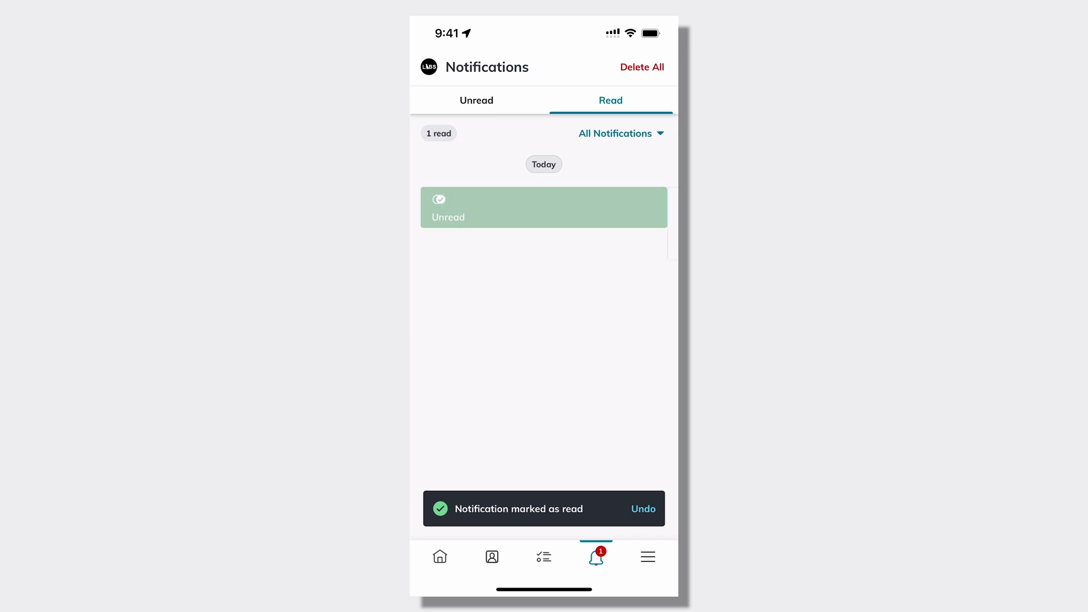
left_click(439, 557)
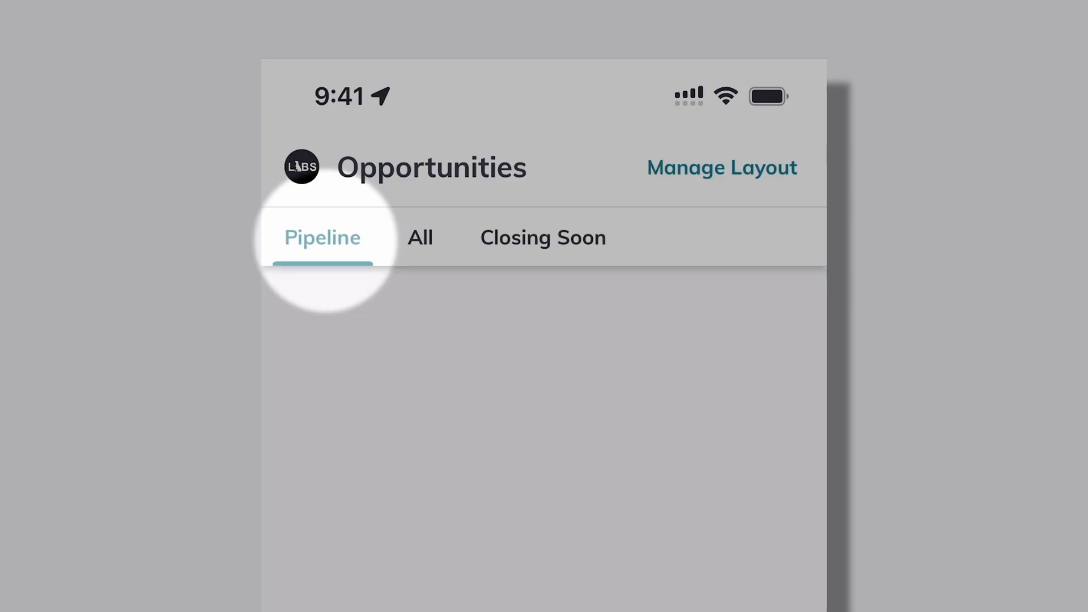
Review the Pipeline stages for listings, buyers, landlords and tenants
left_click(320, 237)
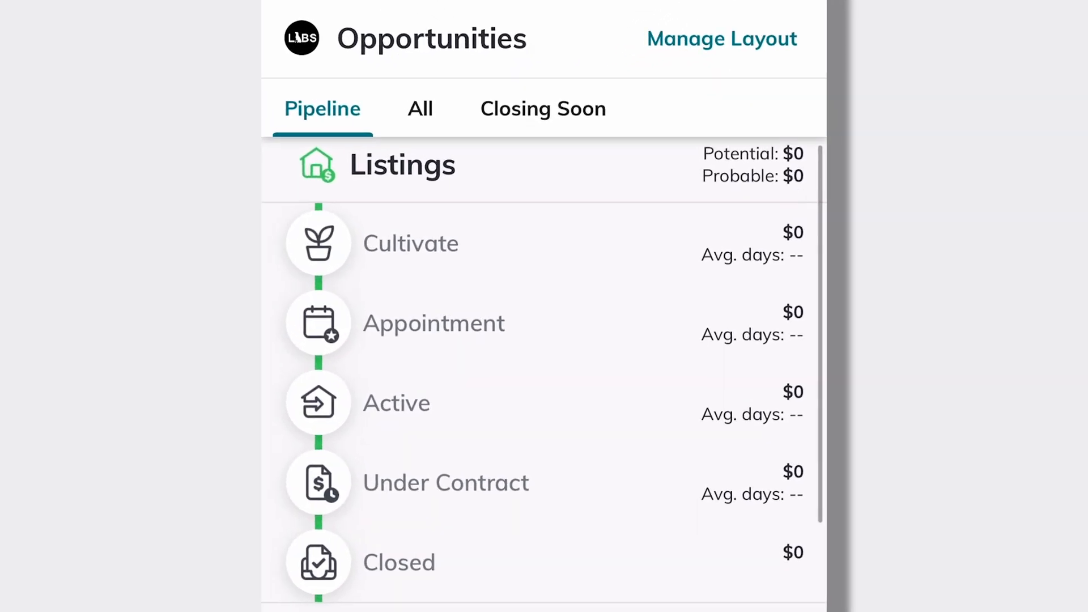
scroll("down", 3)
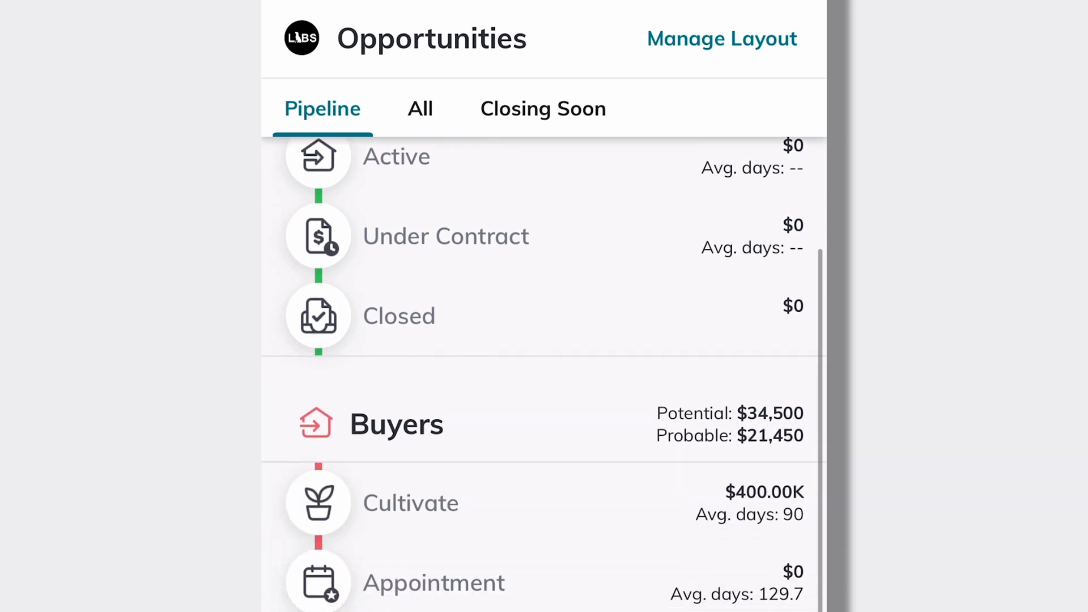
scroll("down", 3)
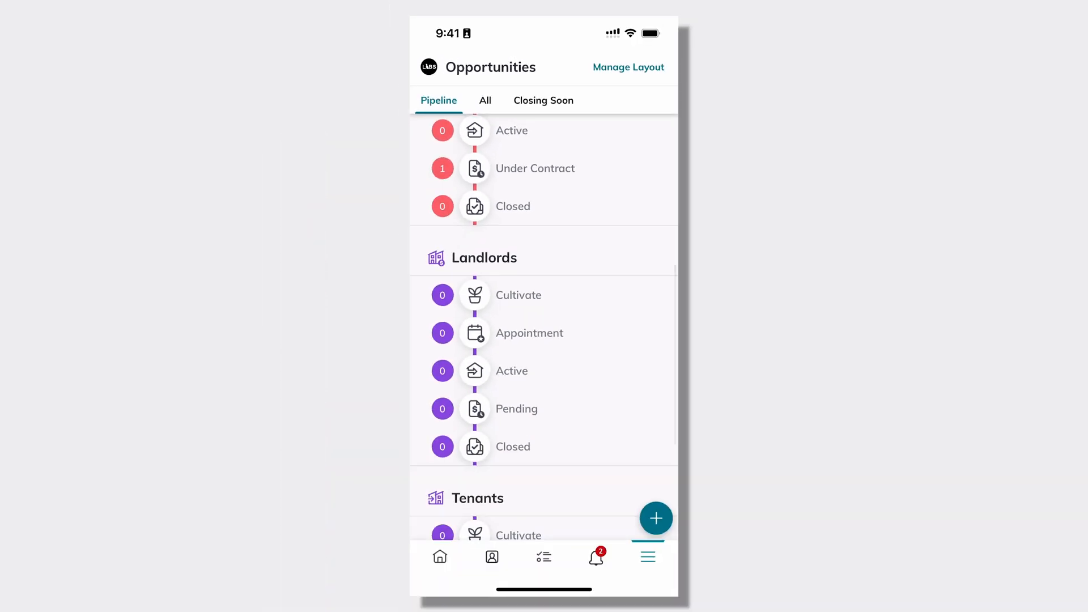
Show the digital business card QR code from the profile menu on the home dashboard
left_click(440, 557)
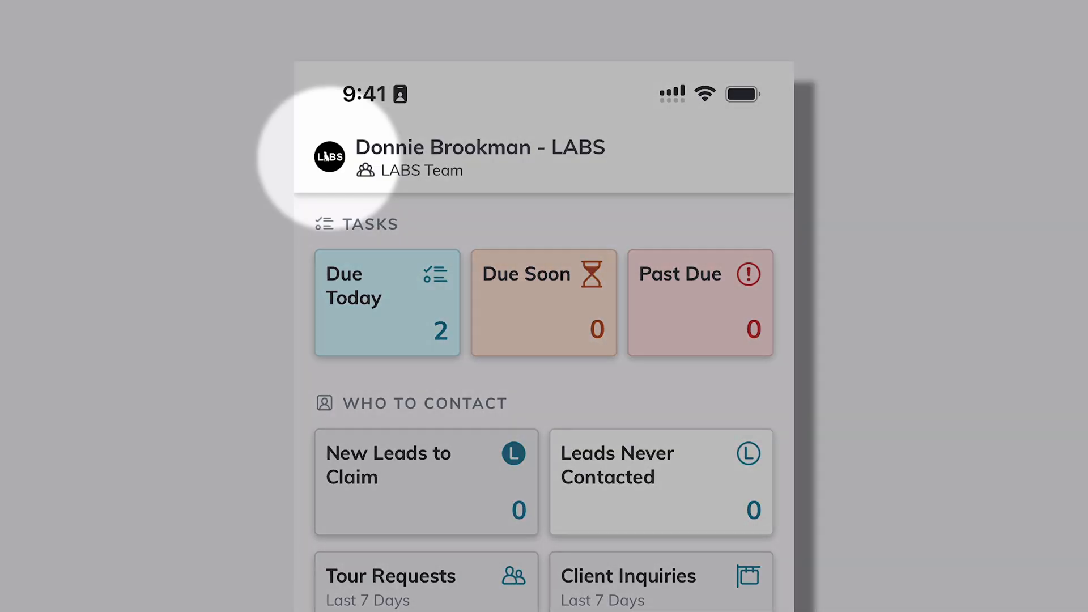
left_click(330, 156)
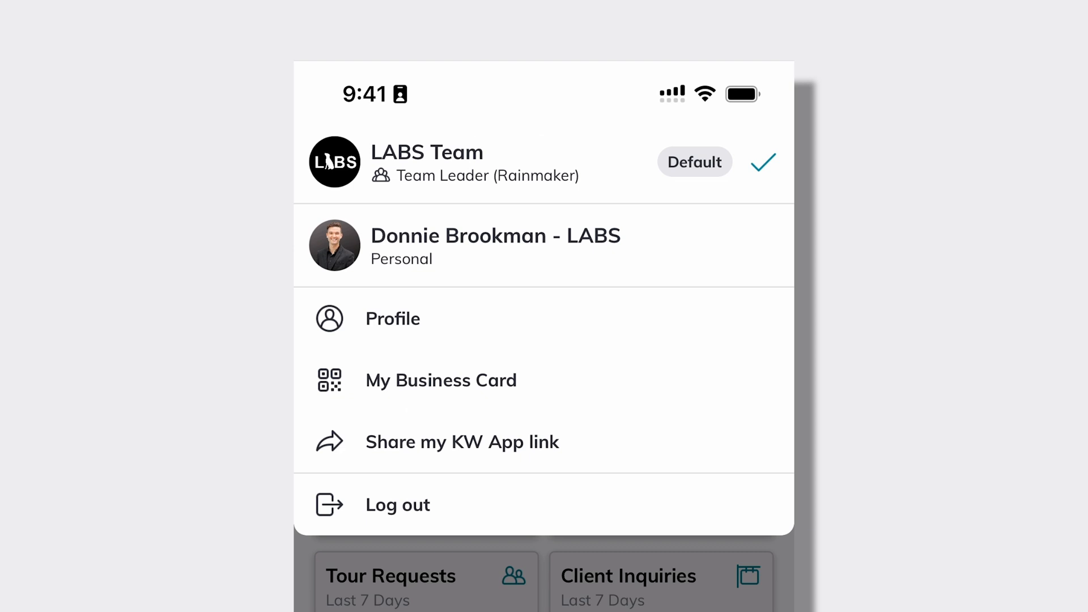
left_click(439, 380)
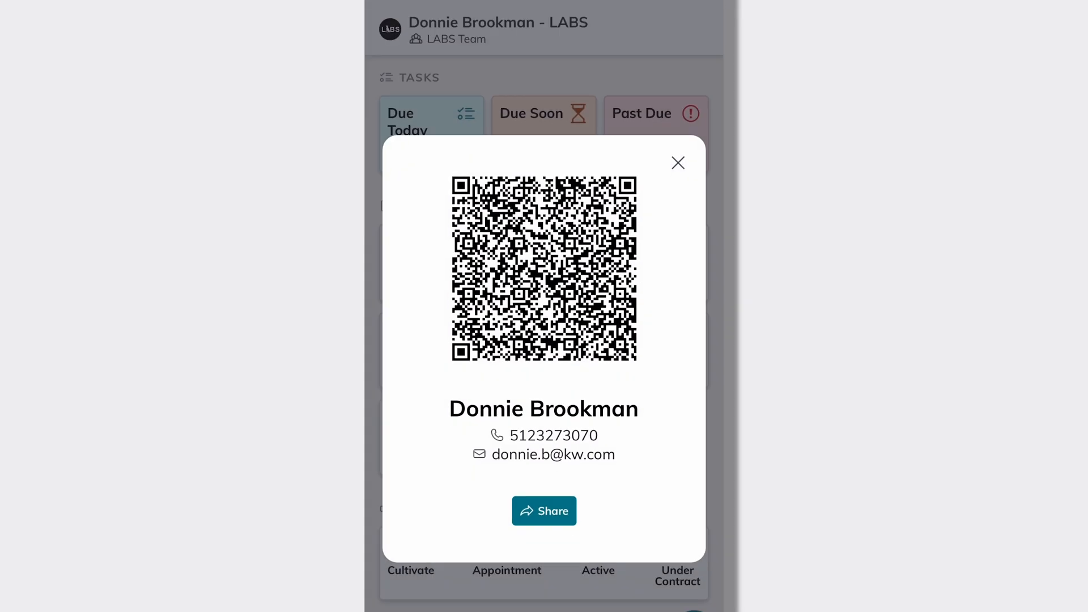